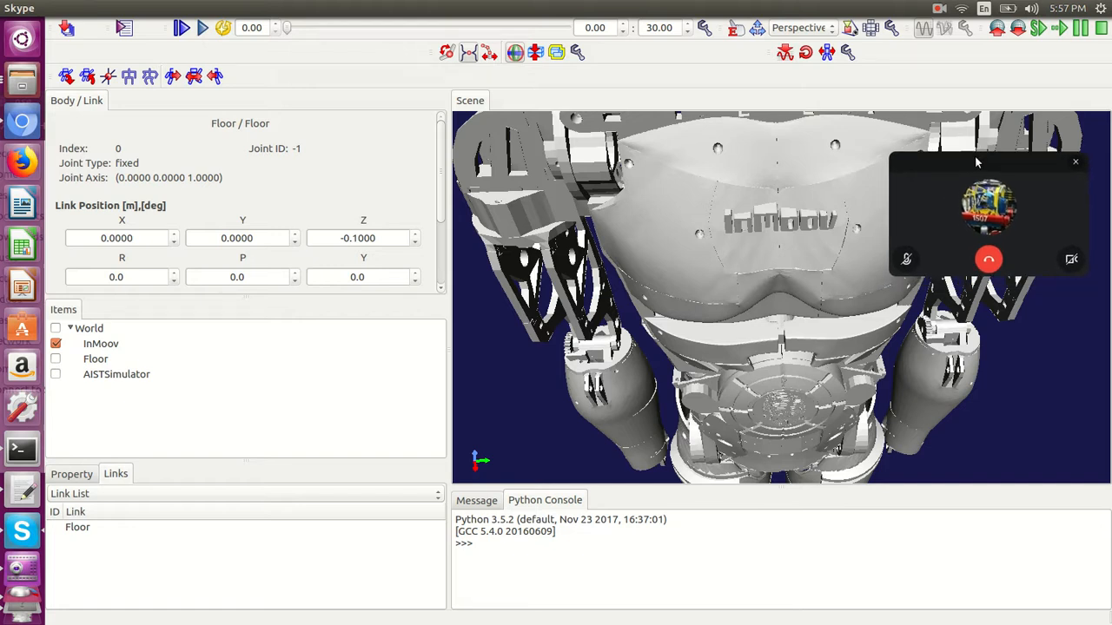
pyautogui.moveTo(982, 163)
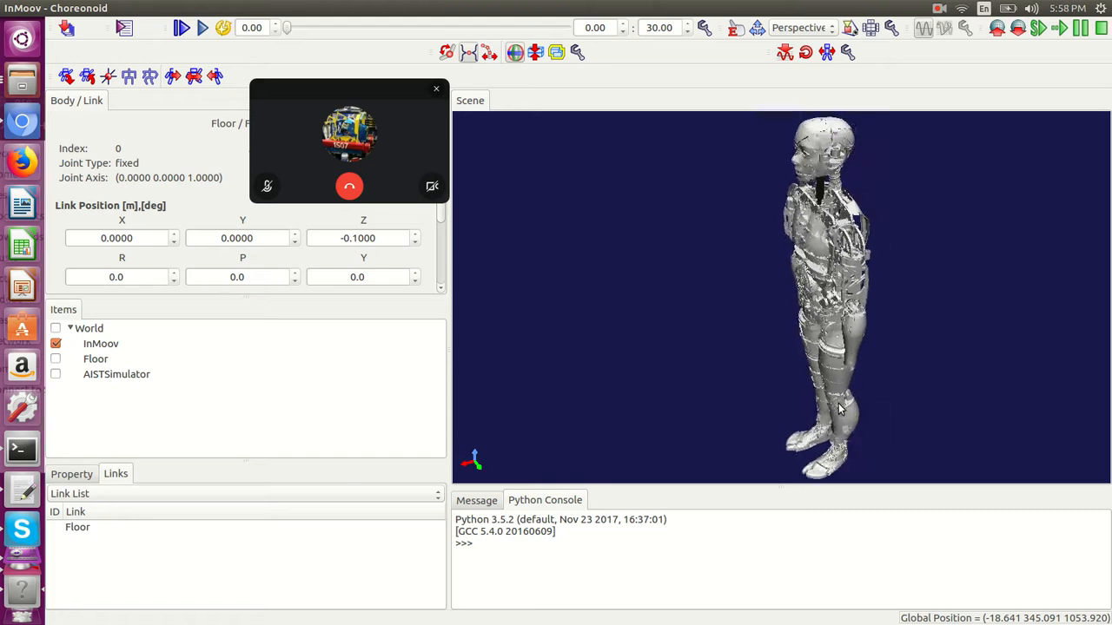
# Orbit and zoom out the Scene view until the entire InMoov robot is visible
pyautogui.moveTo(839, 408); pyautogui.dragTo(903, 385)
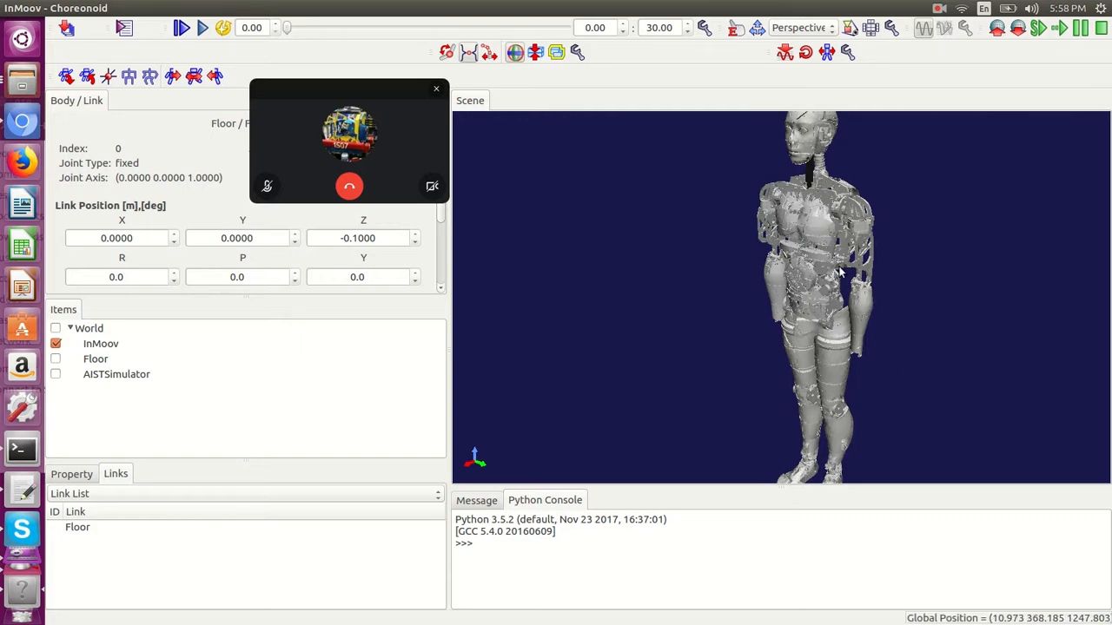
pyautogui.moveTo(868, 276)
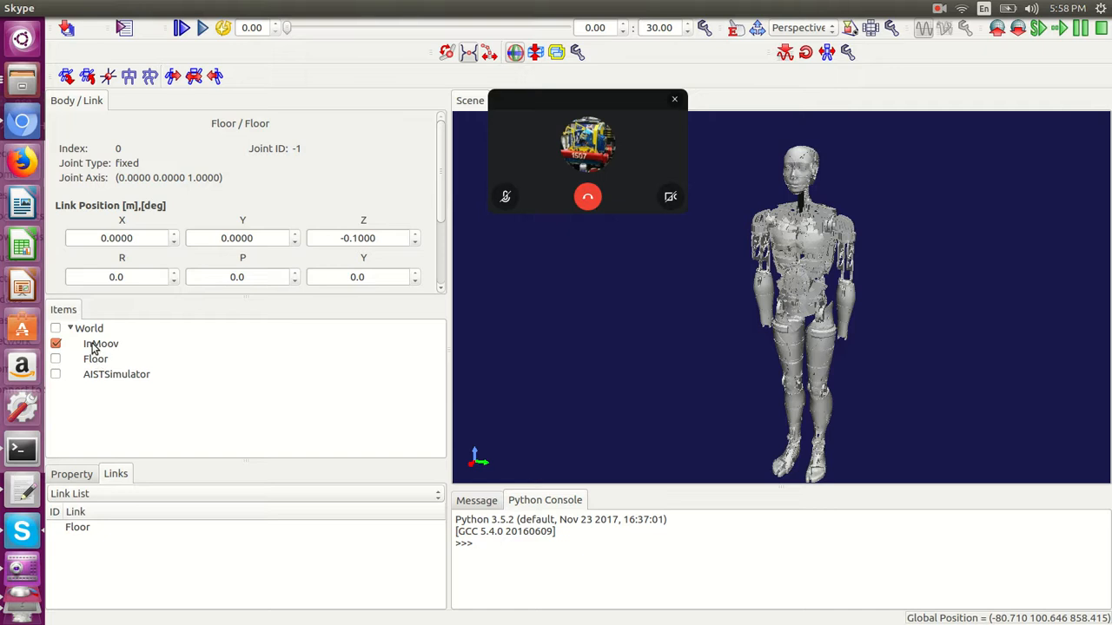
# Select InMoov to show its base link and Link List, then select AISTSimulator
pyautogui.click(100, 344)
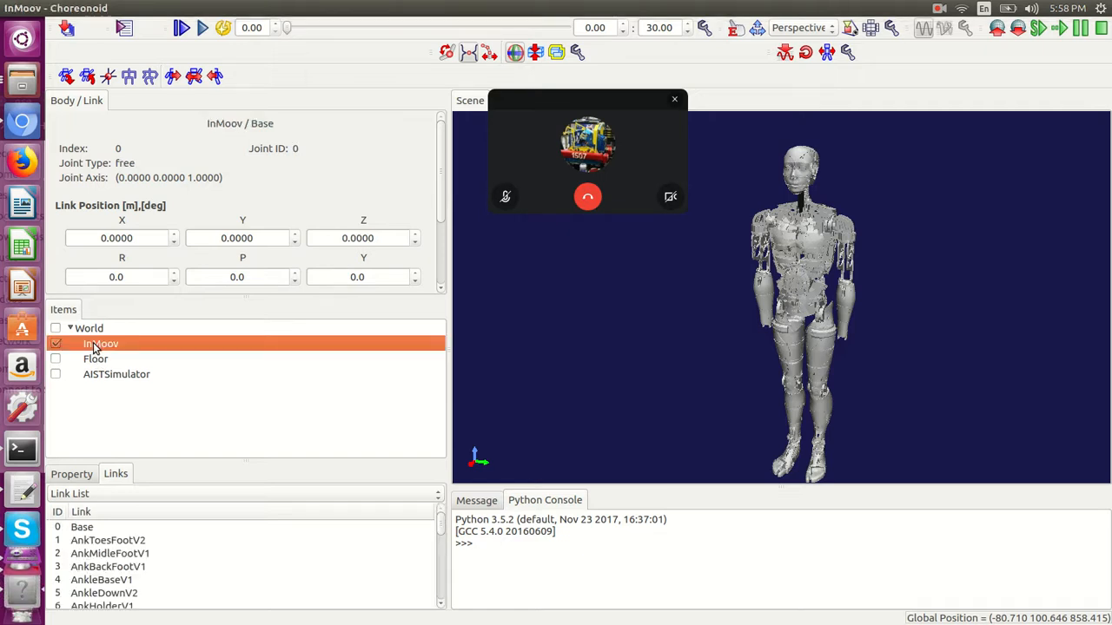
pyautogui.moveTo(123, 375)
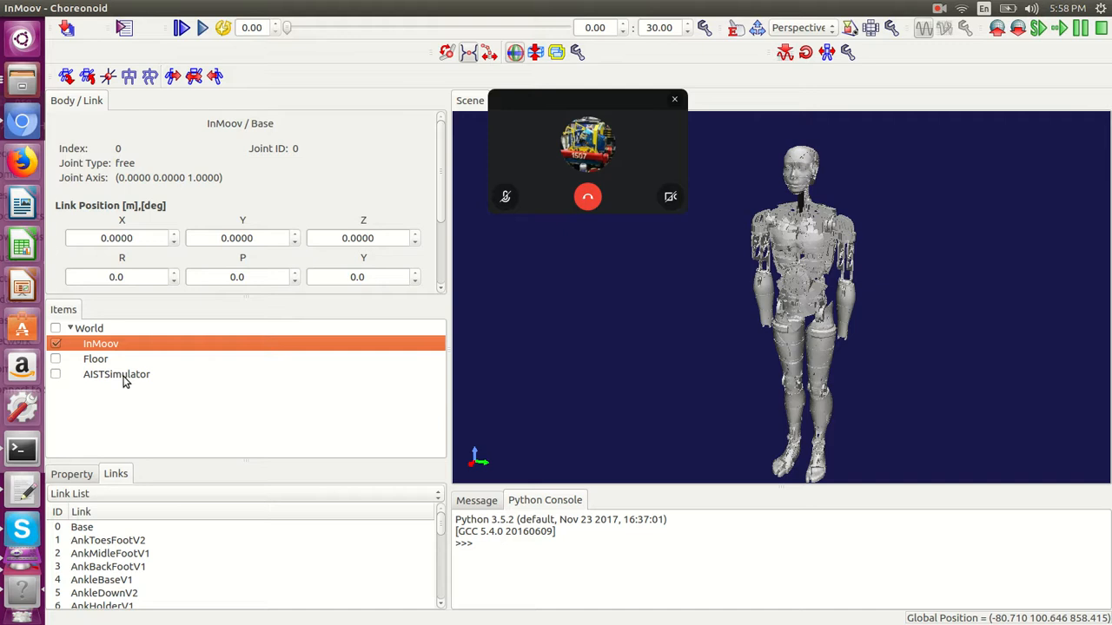
pyautogui.click(117, 374)
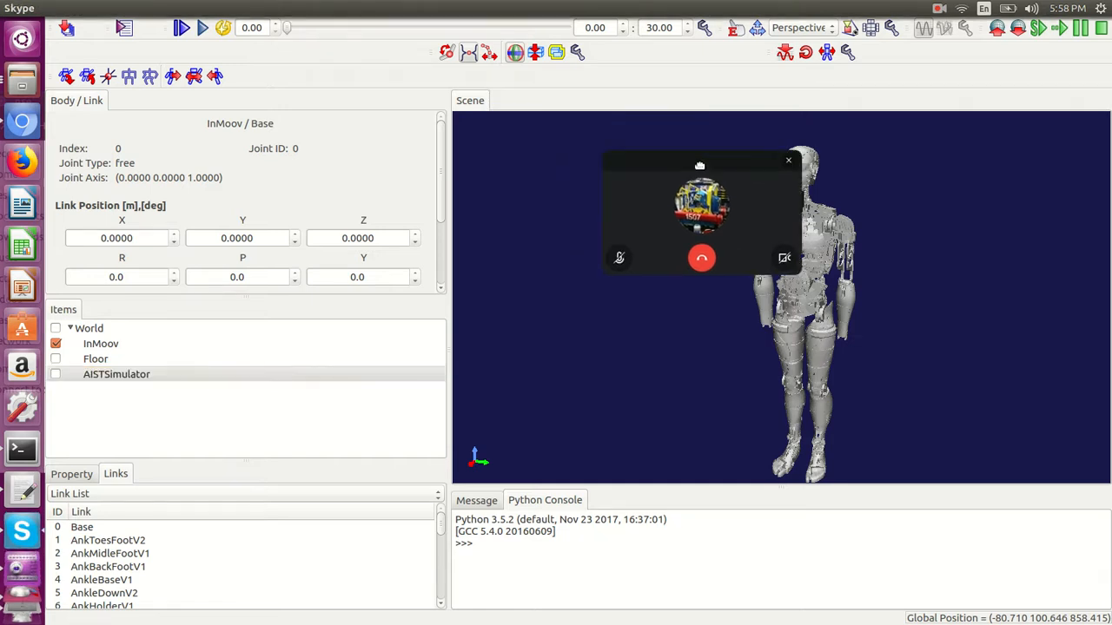
pyautogui.moveTo(699, 165); pyautogui.dragTo(881, 120)
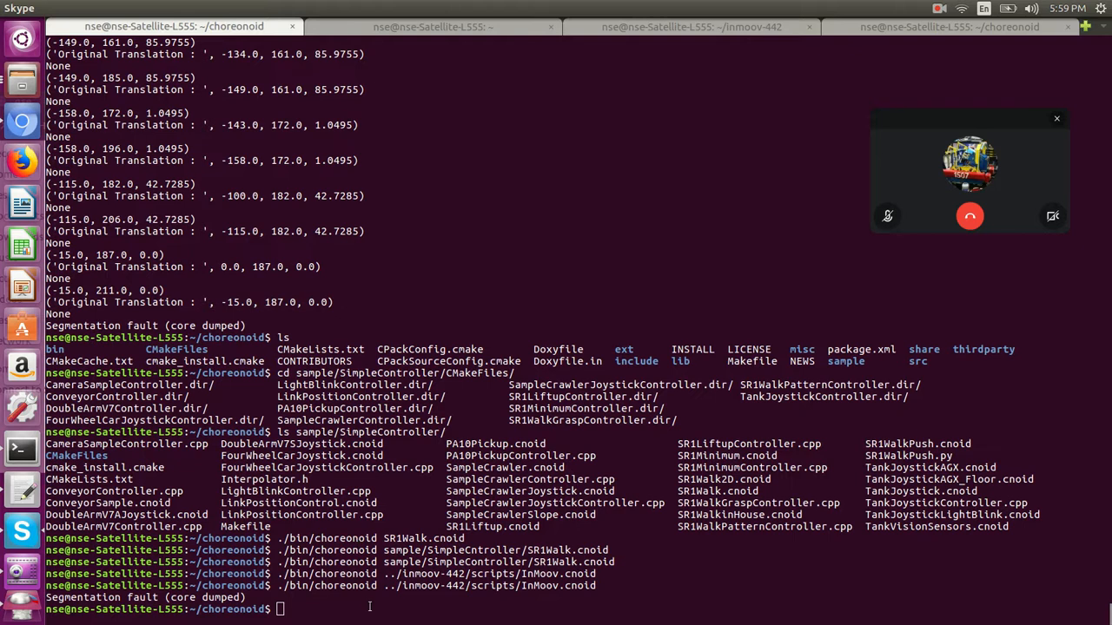
# Run ./bin/choreonoid sample/SimpleController/SR1Walk.cnoid from the terminal
pyautogui.write('./bin/choreonoid sample/SimpleController/SR1Walk.cnoid')
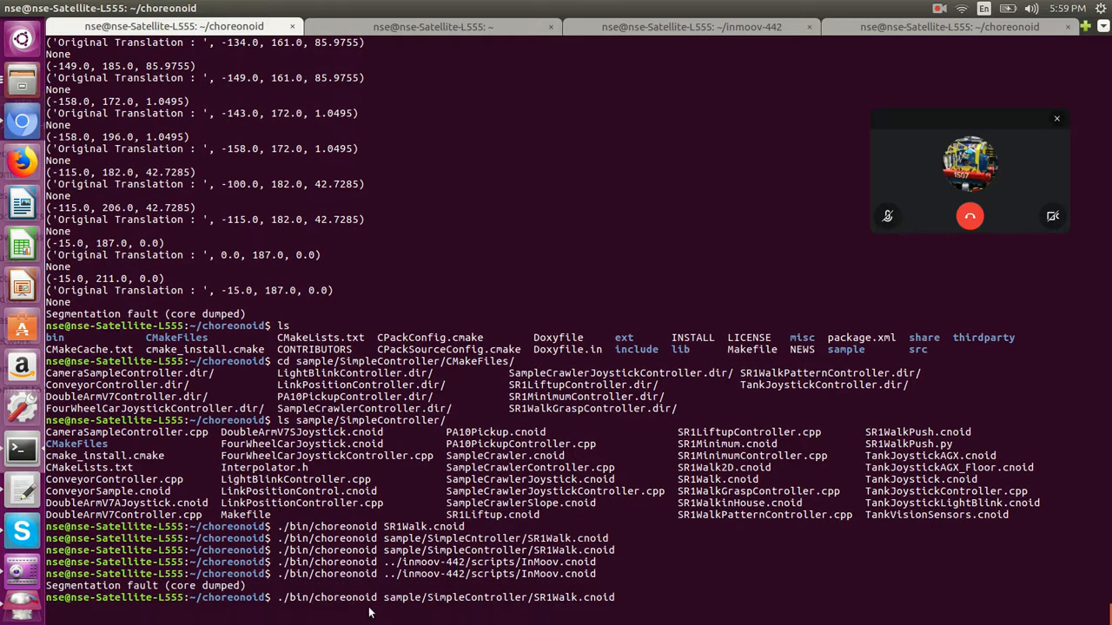
pyautogui.press('Return')
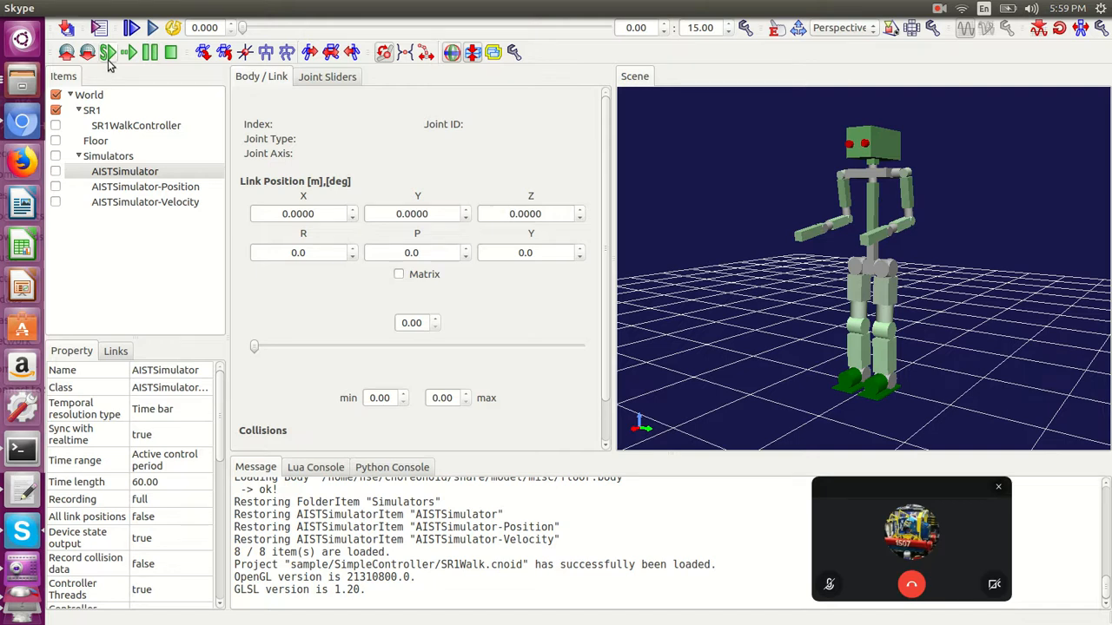
# Start the SR1 walk simulation from the beginning and let it run to about 13.4 s
pyautogui.click(107, 53)
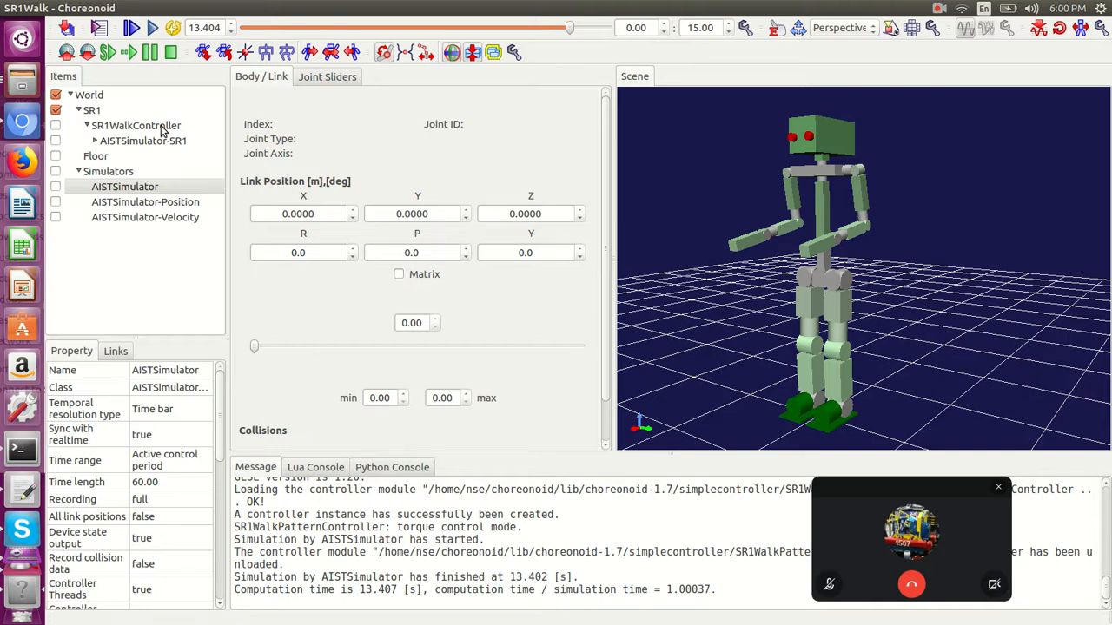
# Delete SR1WalkController, rerun AISTSimulator from the start, and stop it once SR1 collapses
pyautogui.click(136, 125)
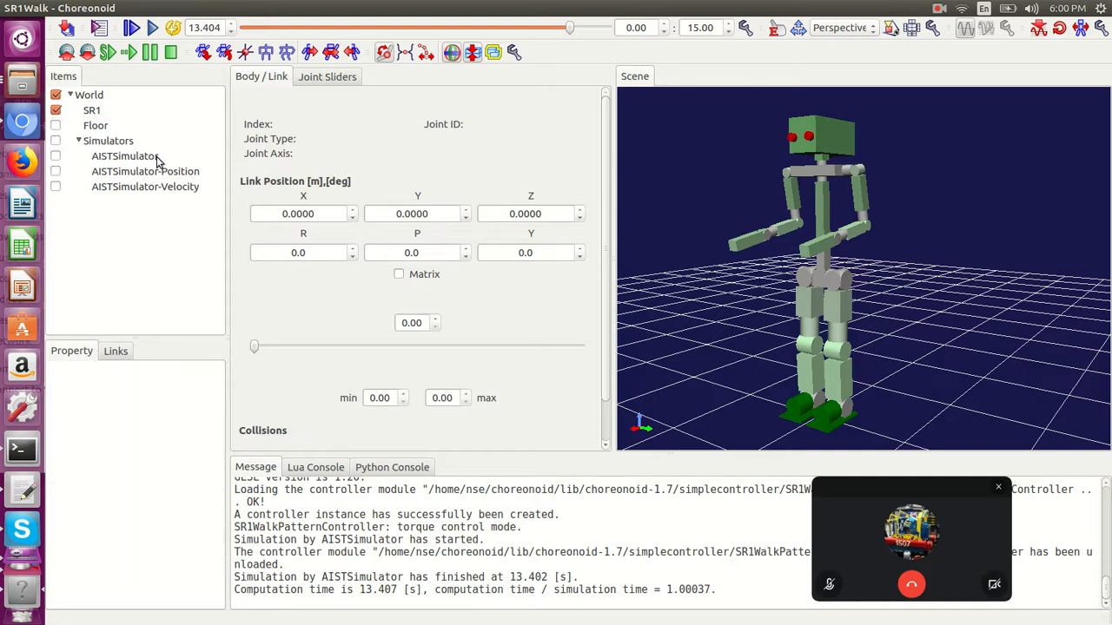
pyautogui.click(124, 156)
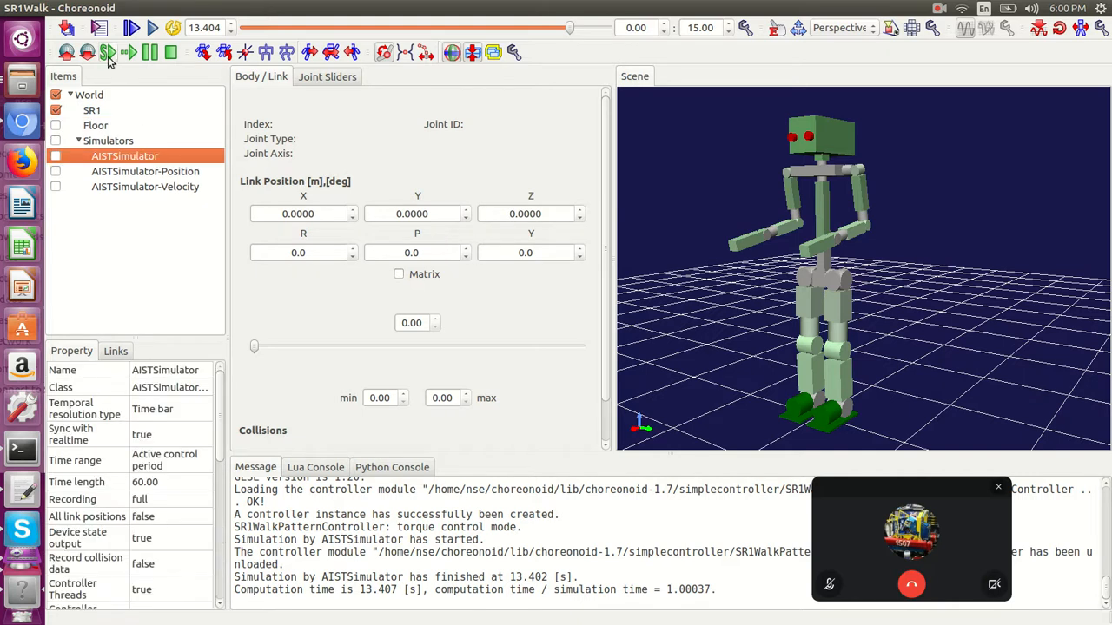
pyautogui.moveTo(114, 52)
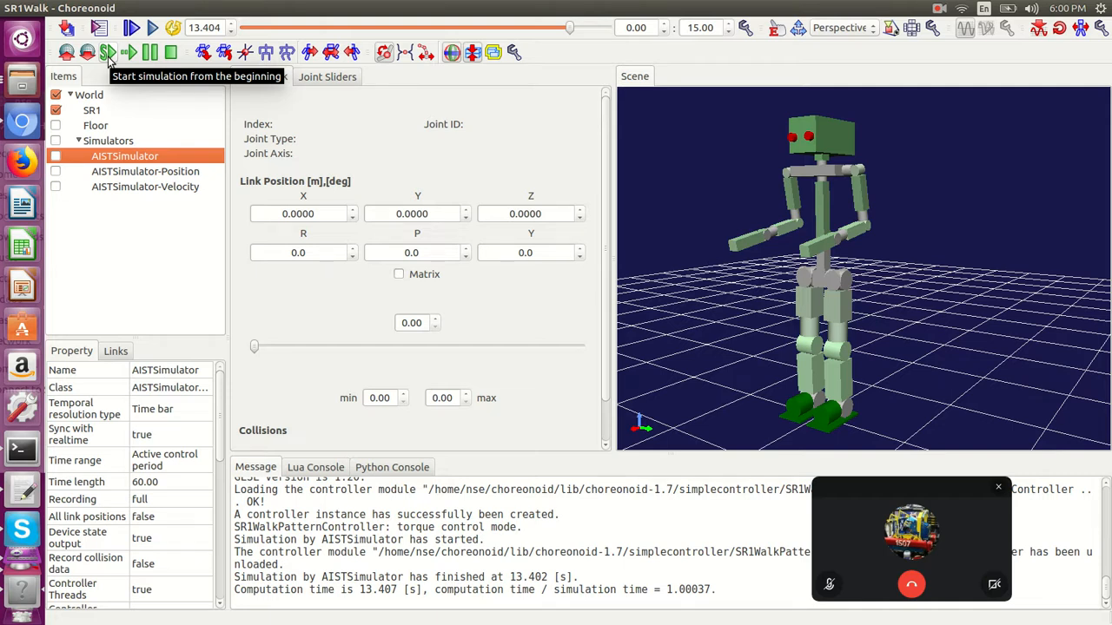
pyautogui.click(111, 50)
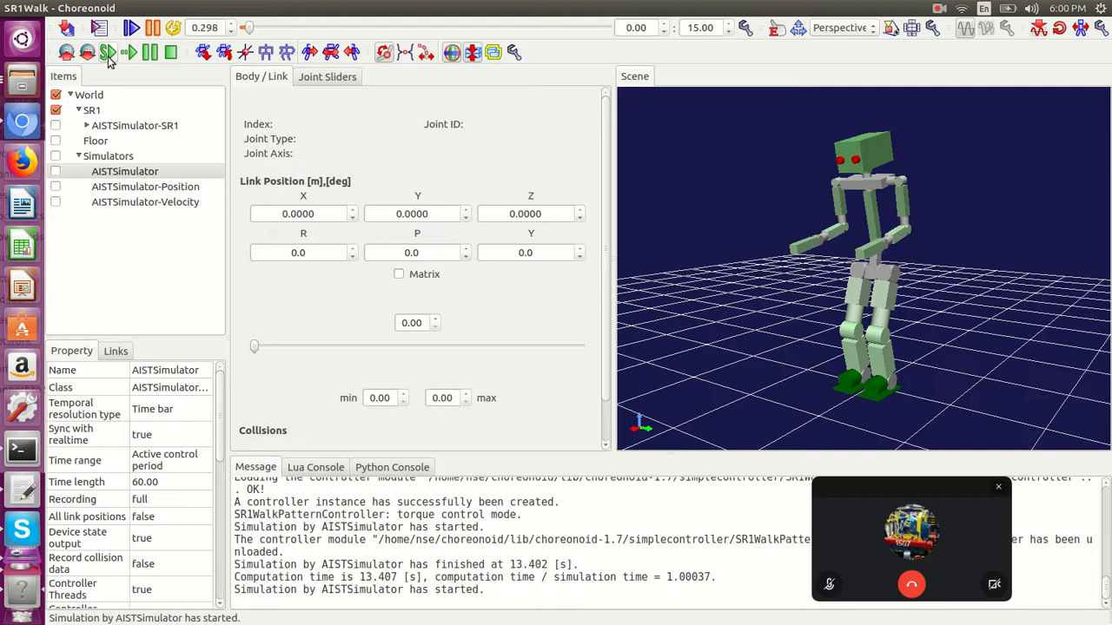
pyautogui.click(104, 50)
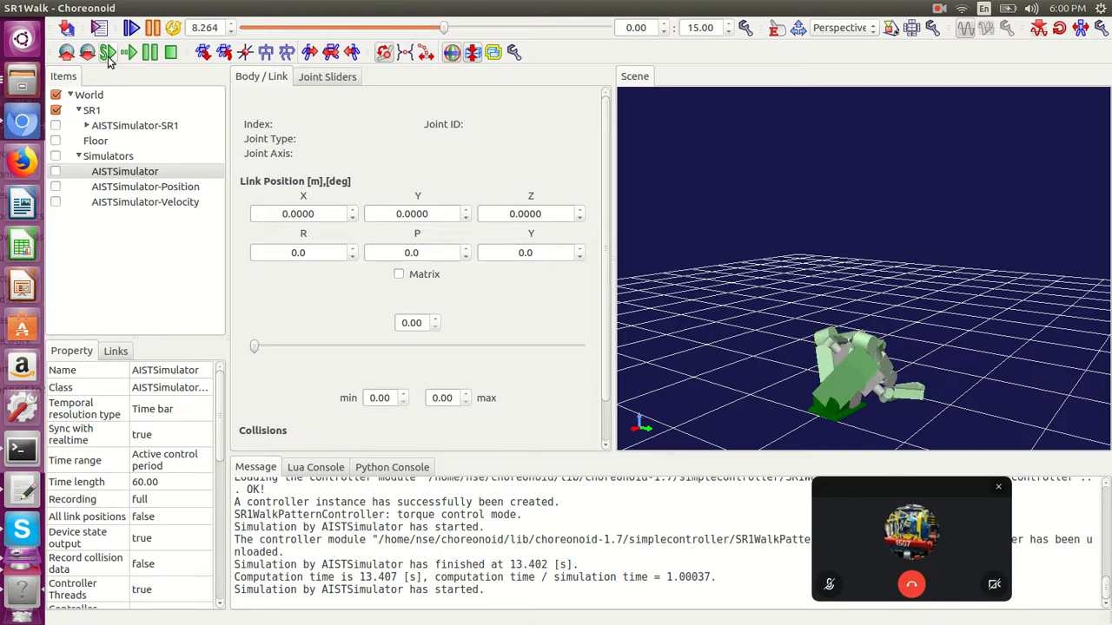
pyautogui.moveTo(171, 53)
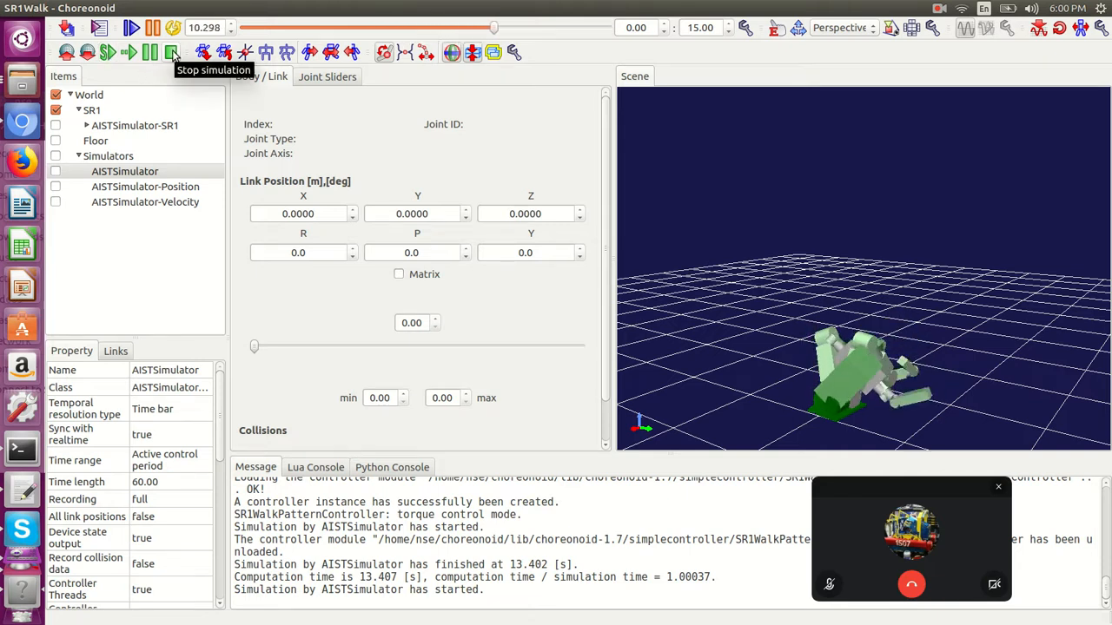
pyautogui.click(174, 49)
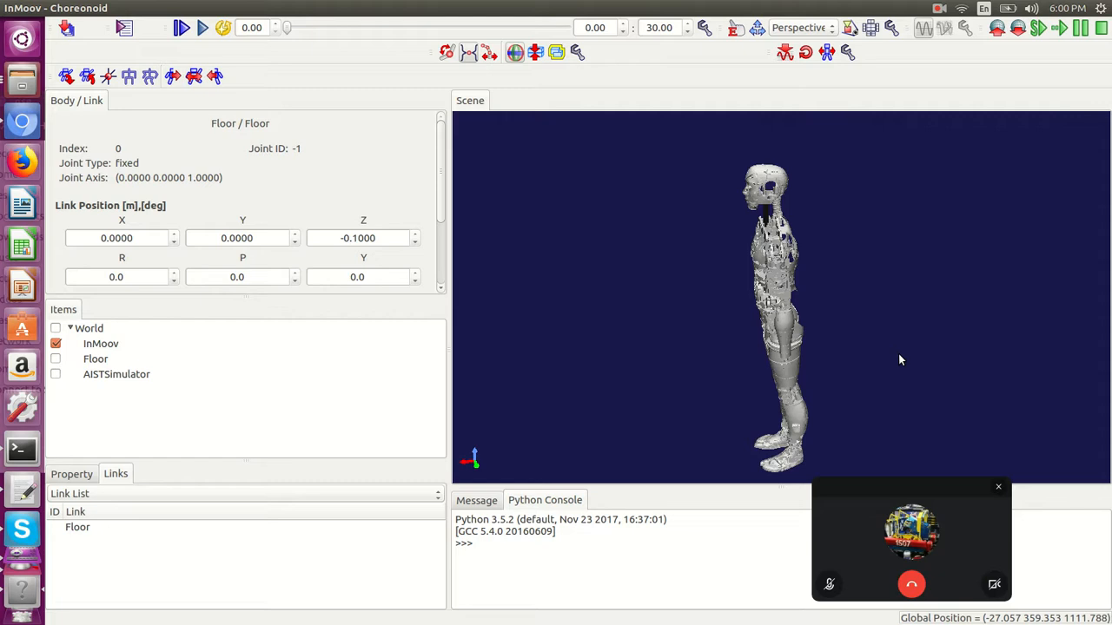
pyautogui.moveTo(255, 352)
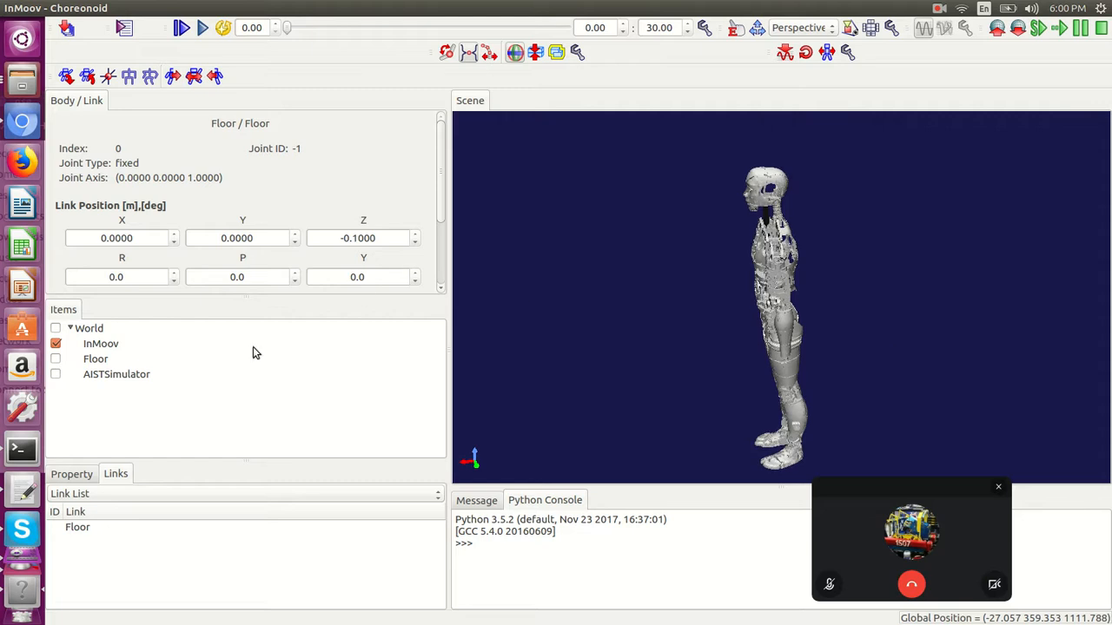
# Select AISTSimulator and start simulating the InMoov model without a controller
pyautogui.click(116, 374)
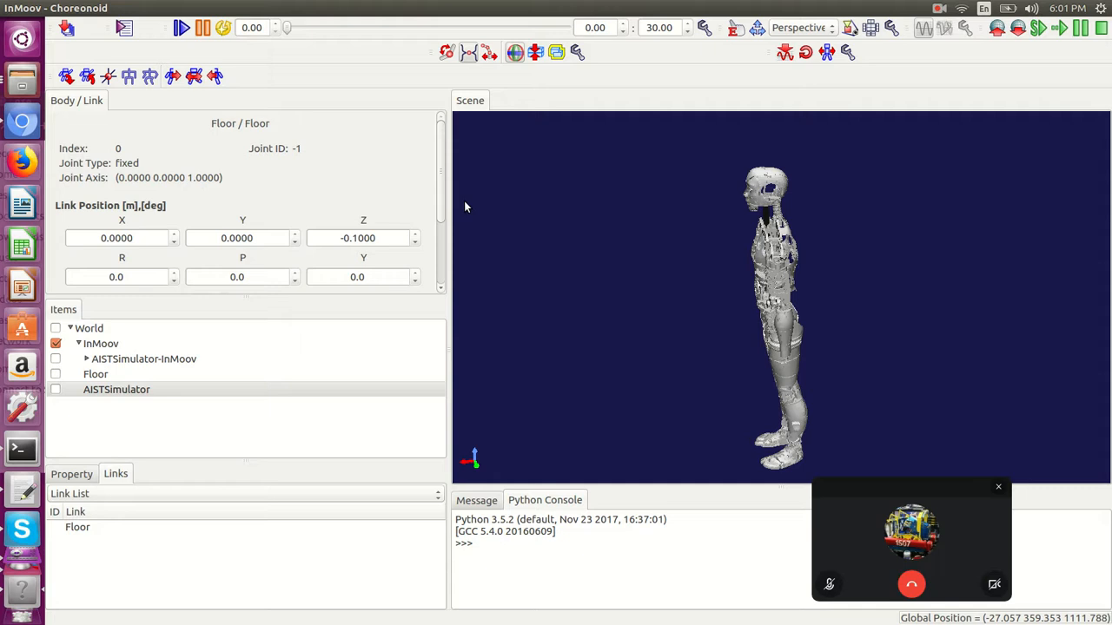
# Select InMoov, scroll its Link List, and wait until the simulation ends at 0.705 s
pyautogui.click(101, 343)
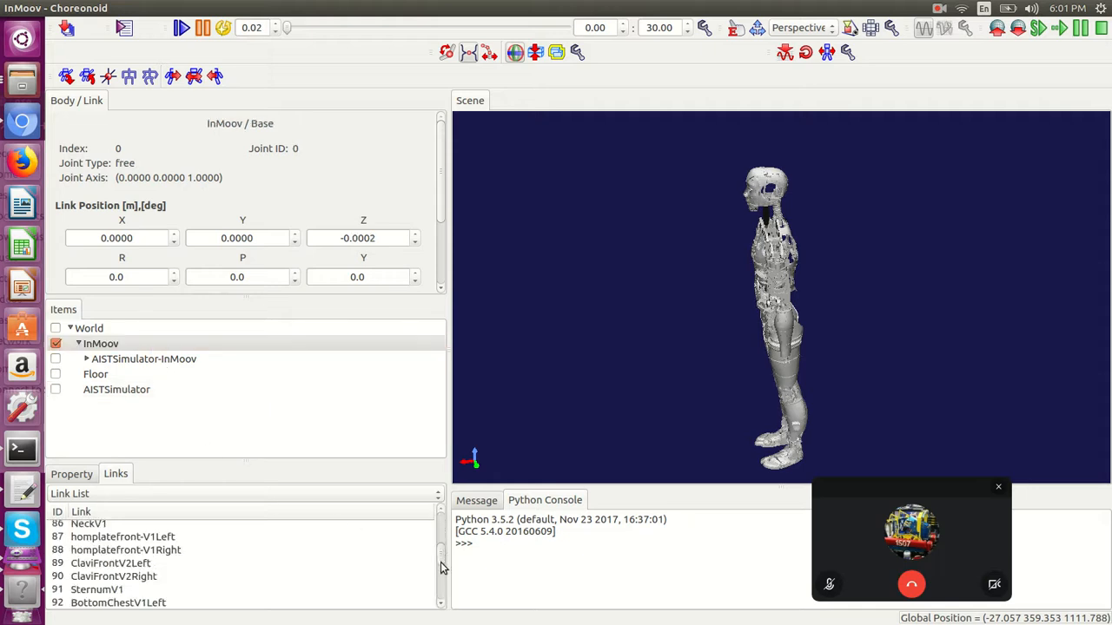
pyautogui.scroll(-3)
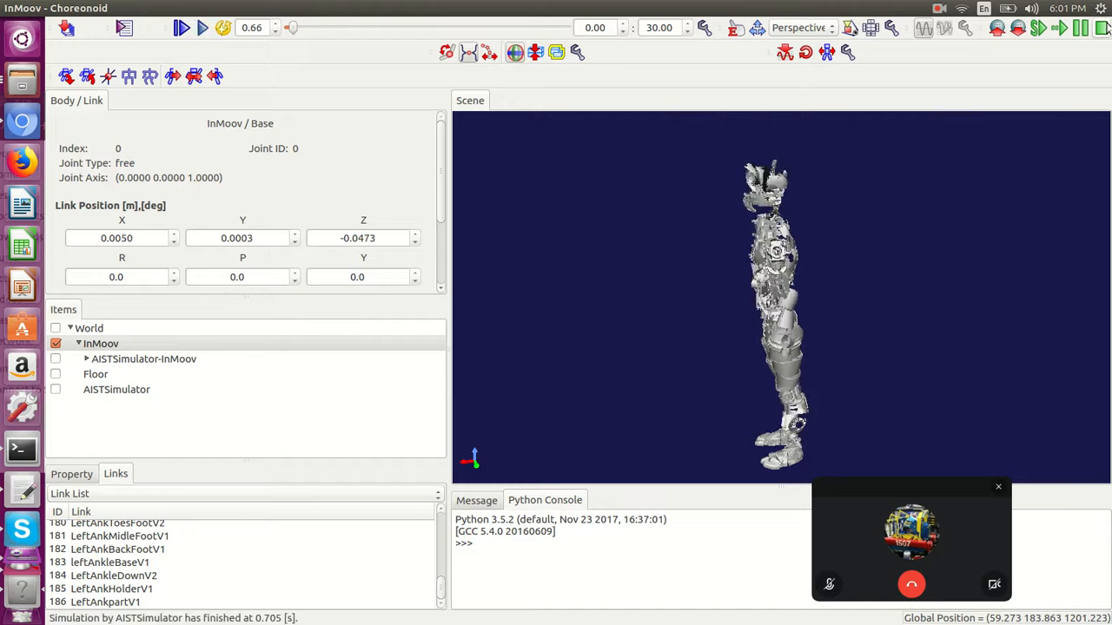
pyautogui.moveTo(328, 29)
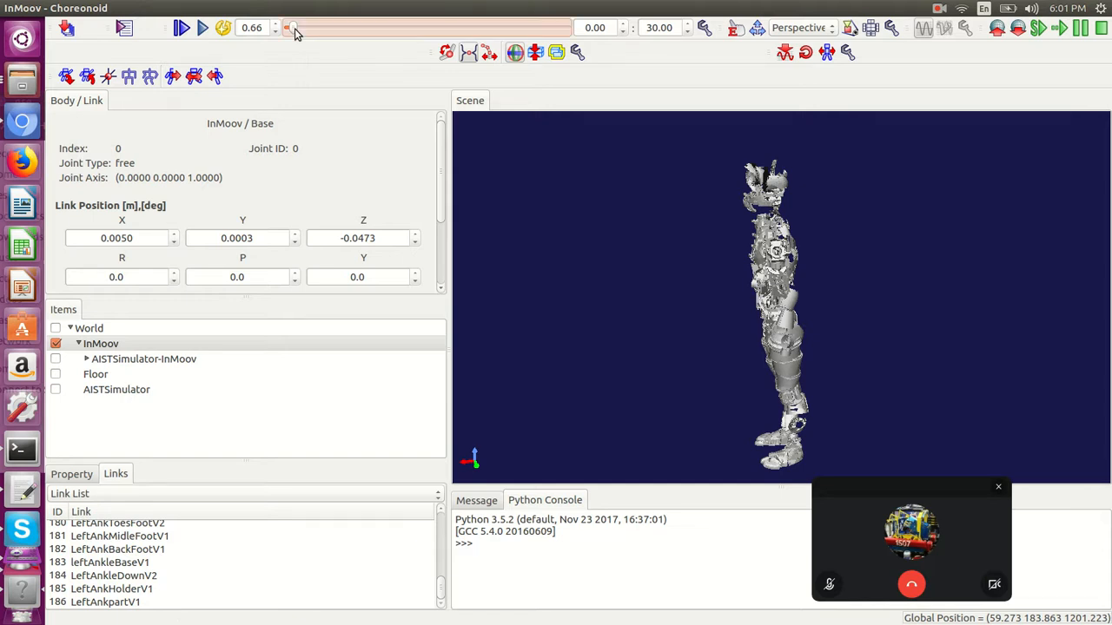
# Drag the time bar back to 0.00 to restore InMoov's upright pose
pyautogui.moveTo(291, 27); pyautogui.dragTo(287, 27)
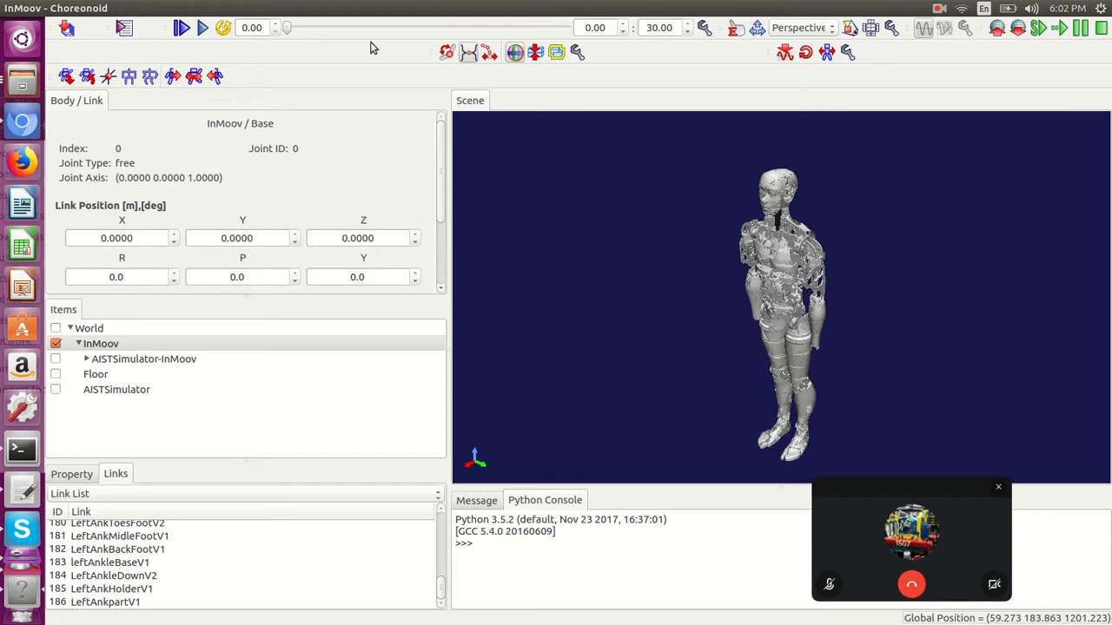
pyautogui.moveTo(348, 471)
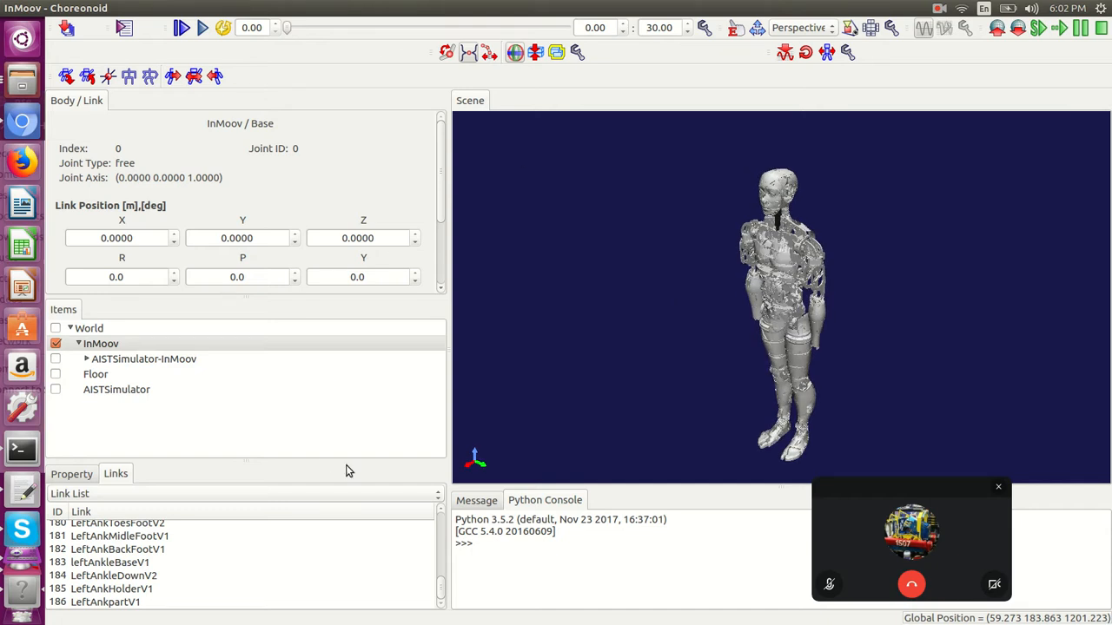
pyautogui.moveTo(636, 394)
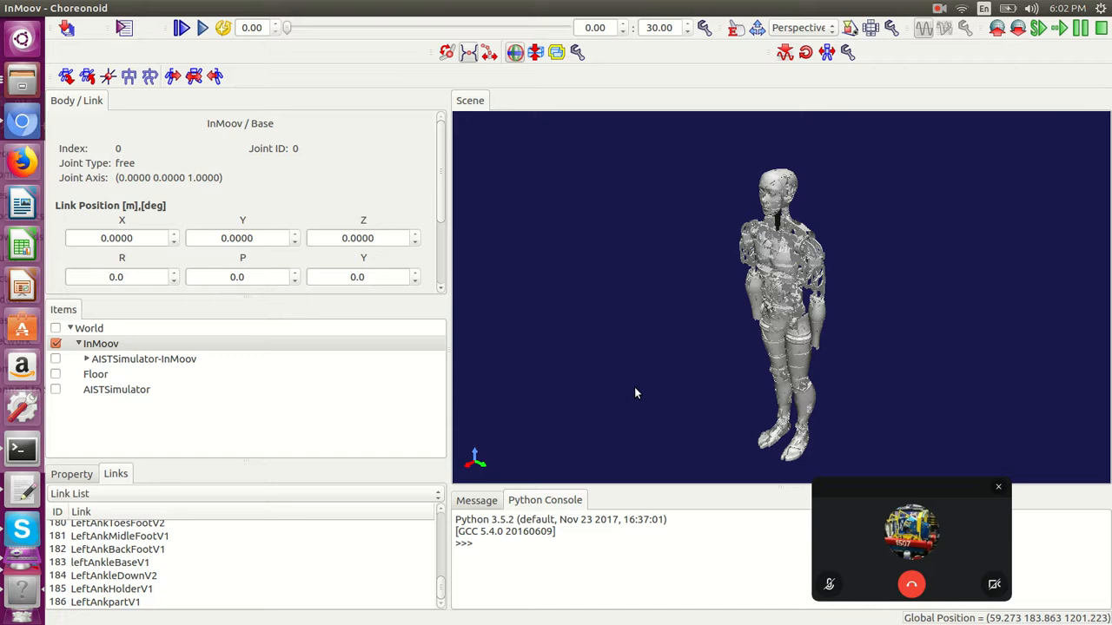
pyautogui.moveTo(760, 352)
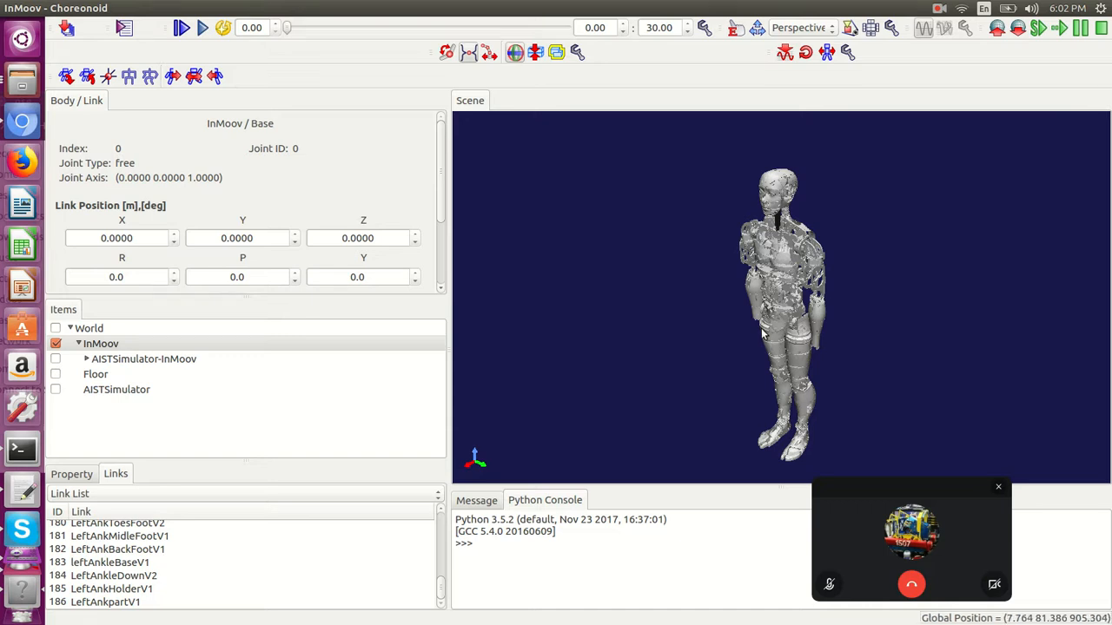
pyautogui.moveTo(695, 353)
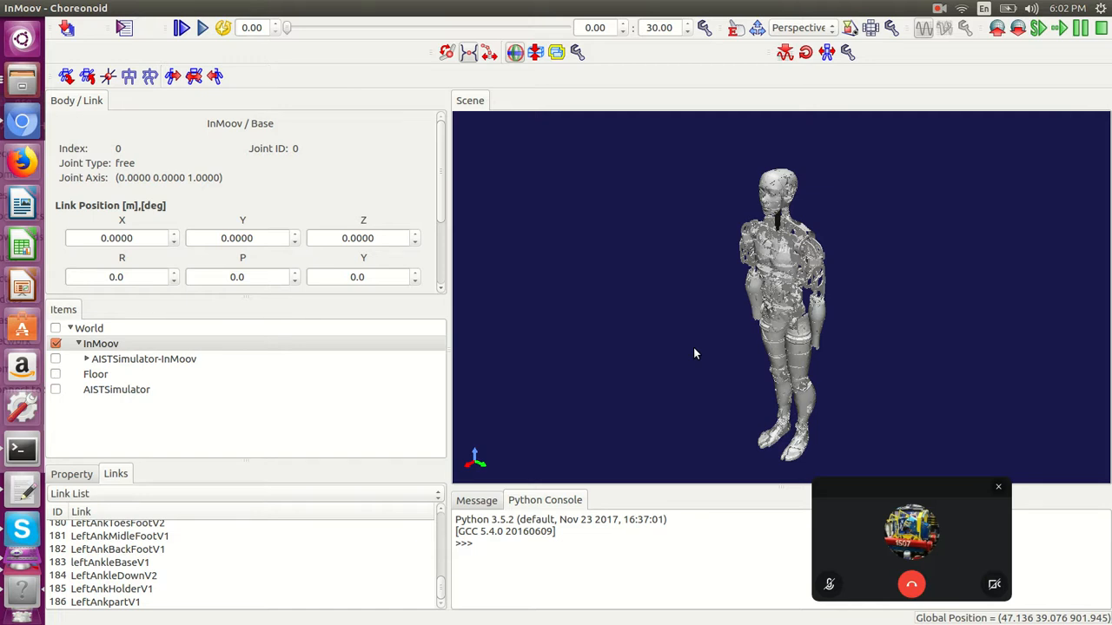
pyautogui.moveTo(720, 438)
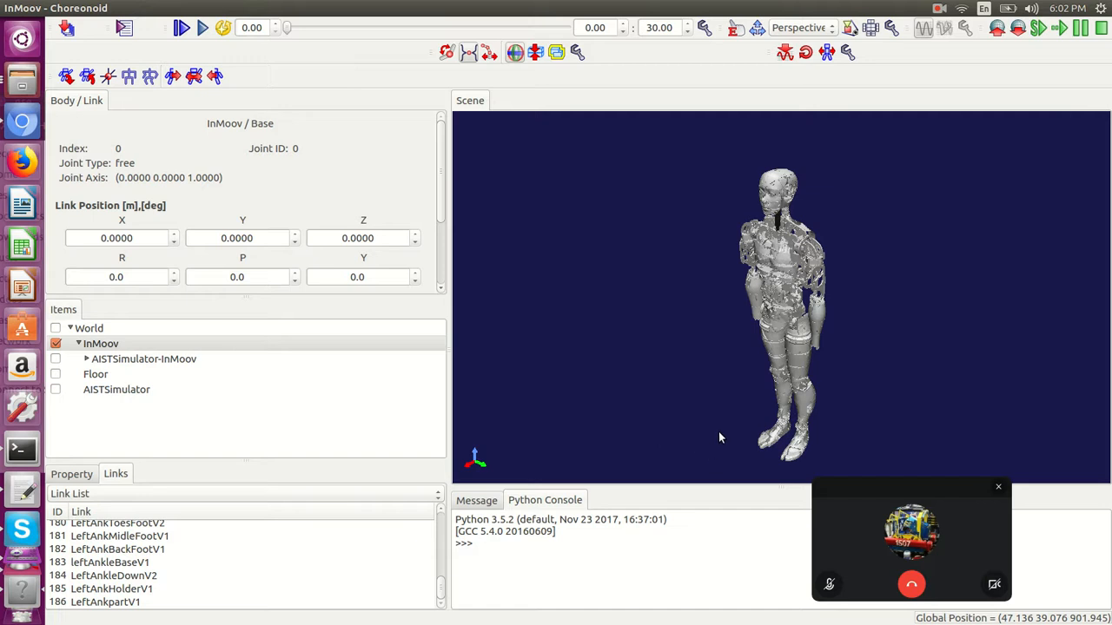
pyautogui.moveTo(875, 414)
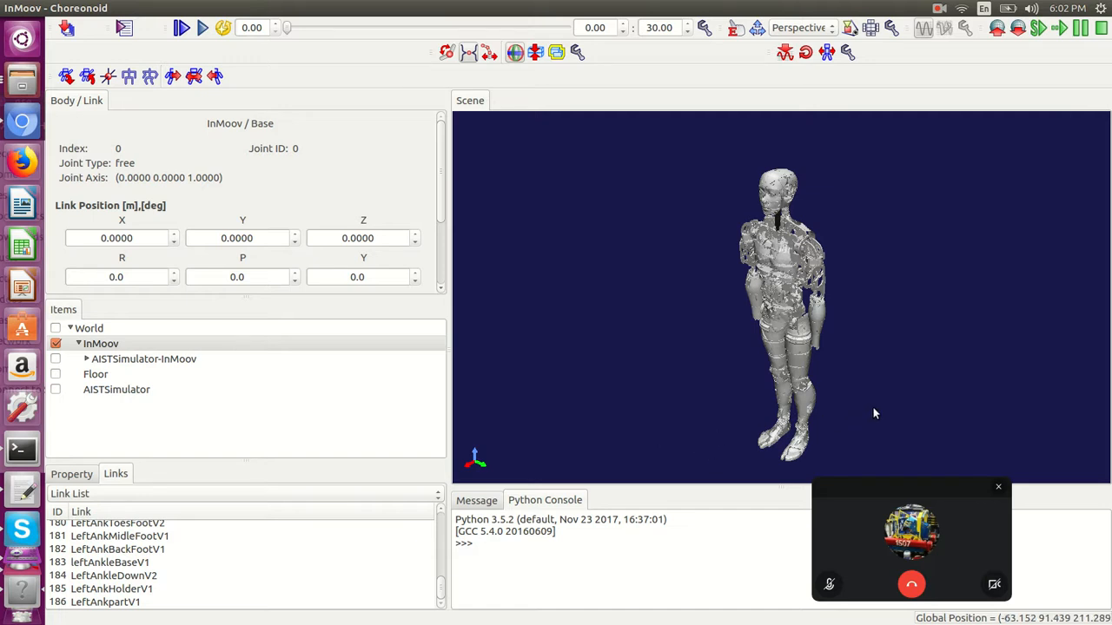
pyautogui.moveTo(287, 74)
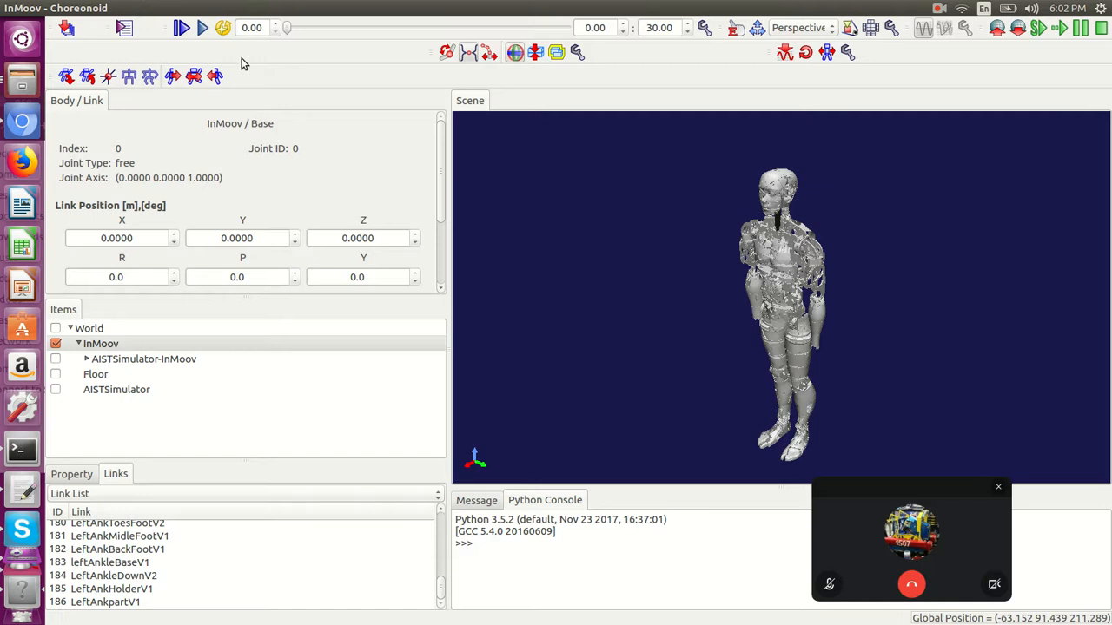
pyautogui.moveTo(382, 76)
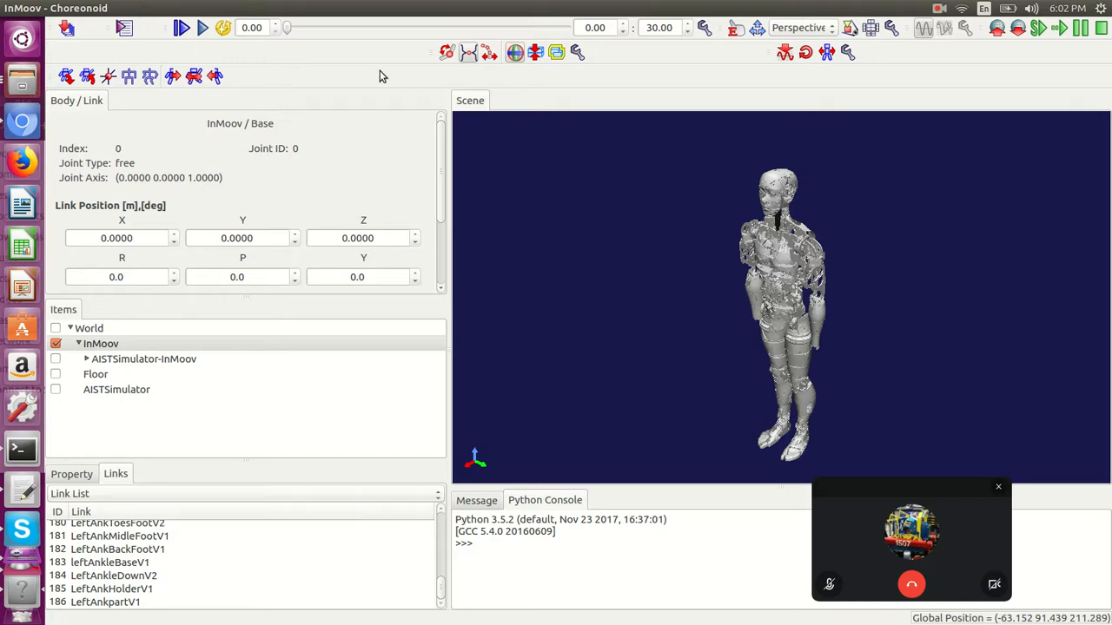